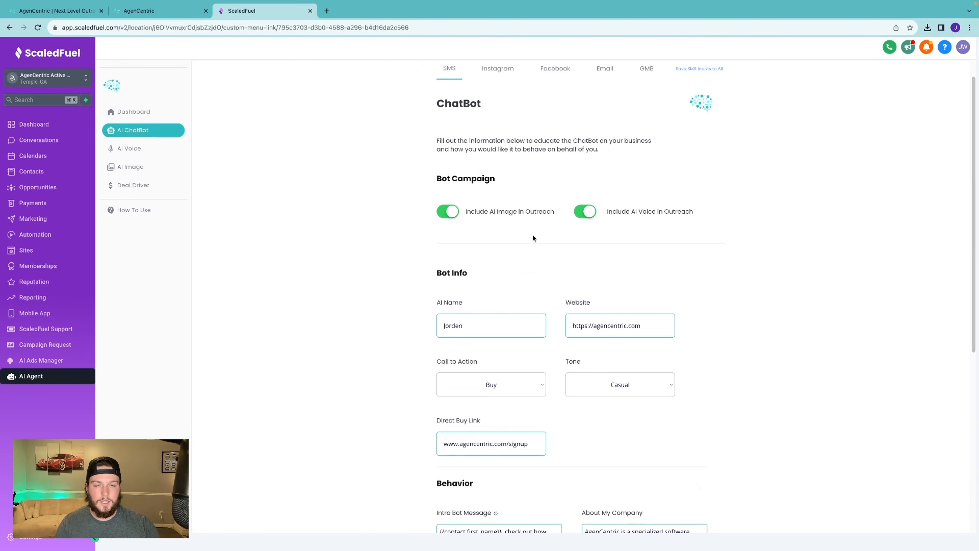
Step: View the AI overview dashboard, then bring up the admin White Label branding settings
left_click(133, 111)
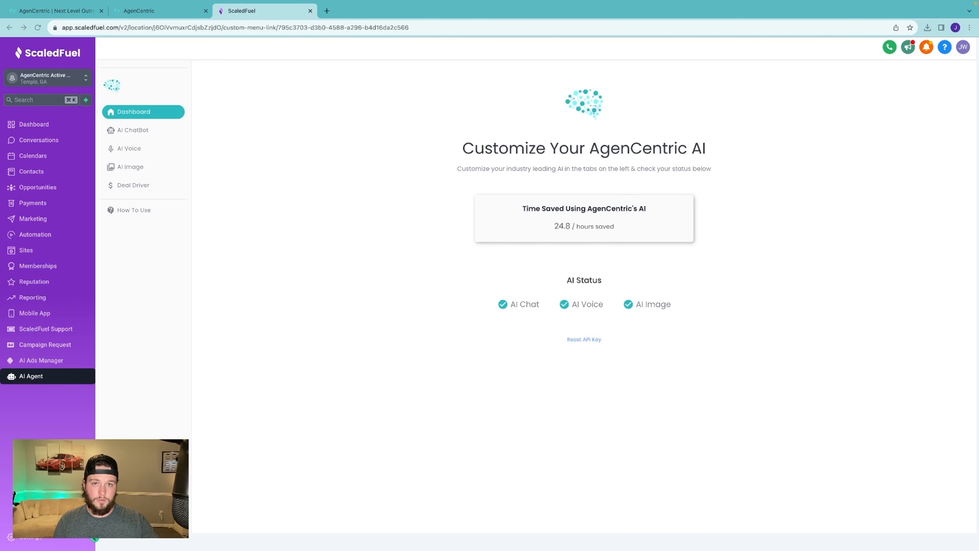
mouse_move(556, 157)
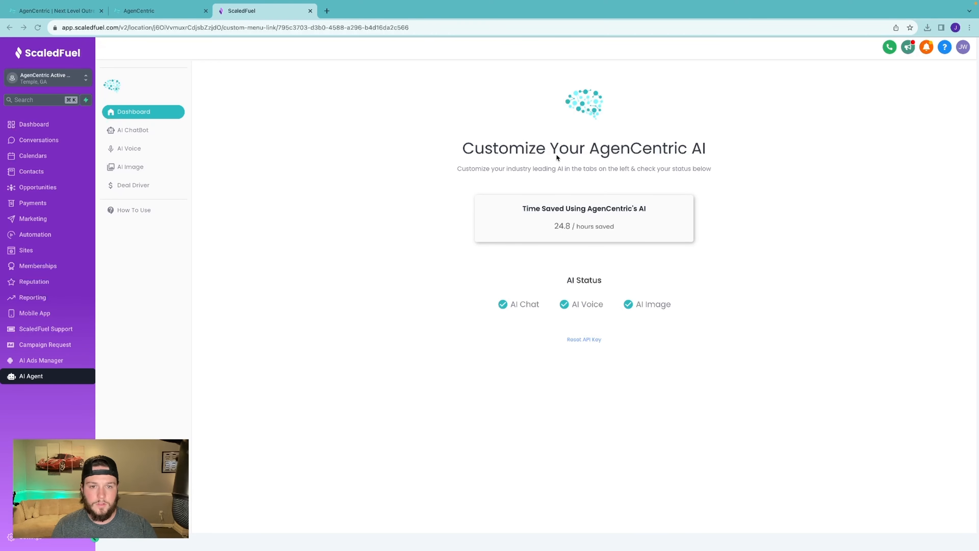
left_click(159, 11)
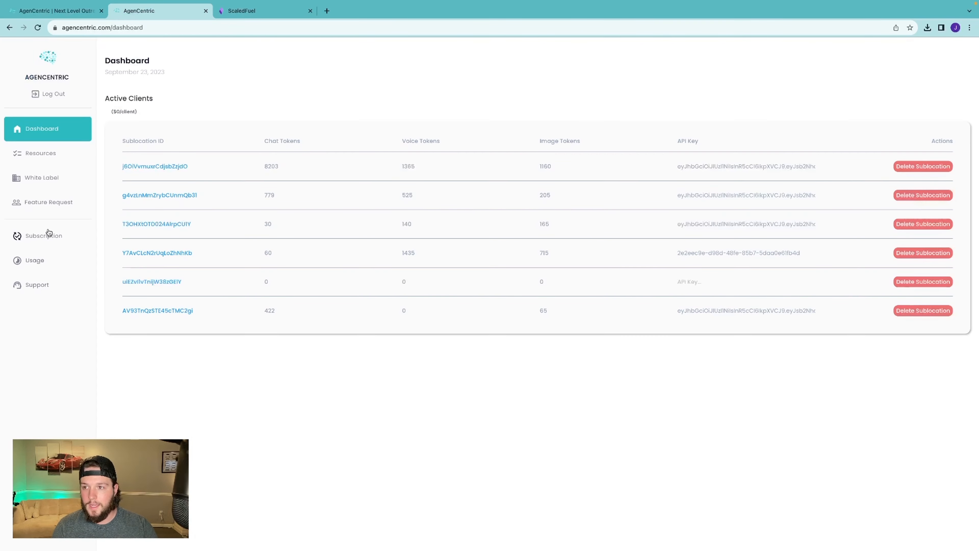
left_click(41, 178)
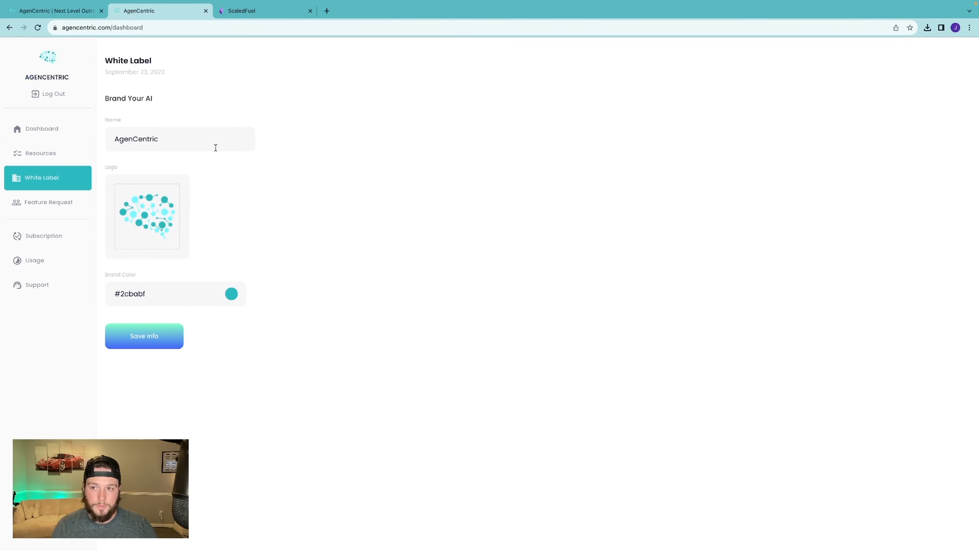
mouse_move(50, 153)
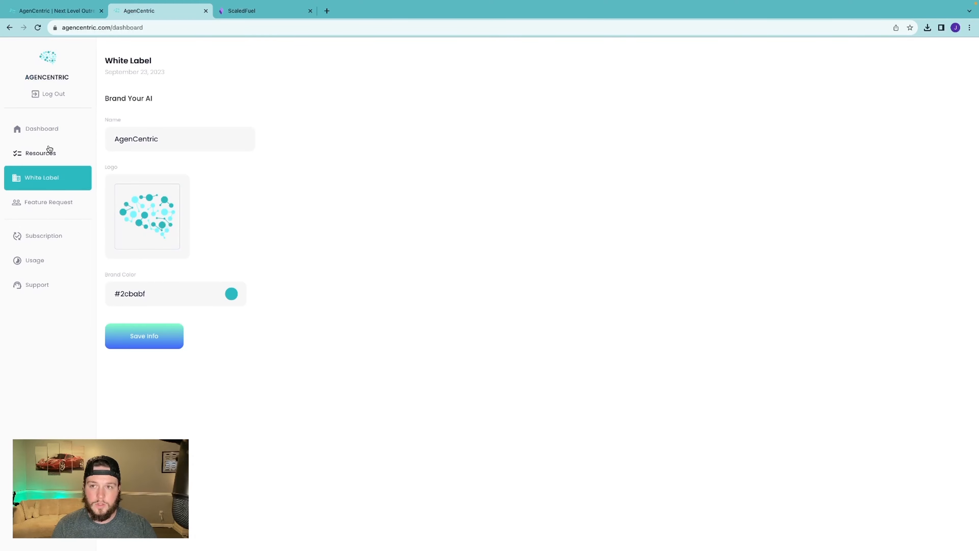
Step: Return to the ScaledFuel AI overview and bring up the AI ChatBot settings
left_click(262, 11)
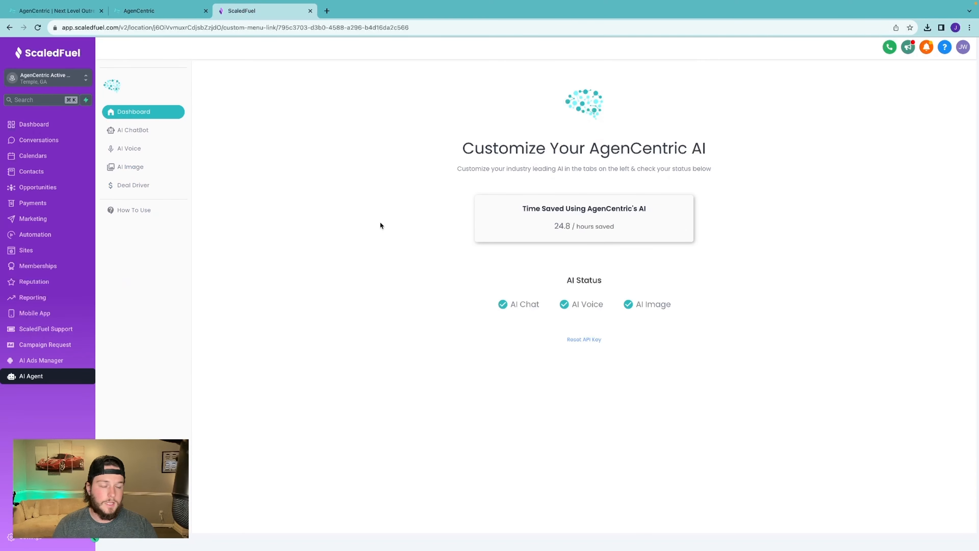
mouse_move(315, 213)
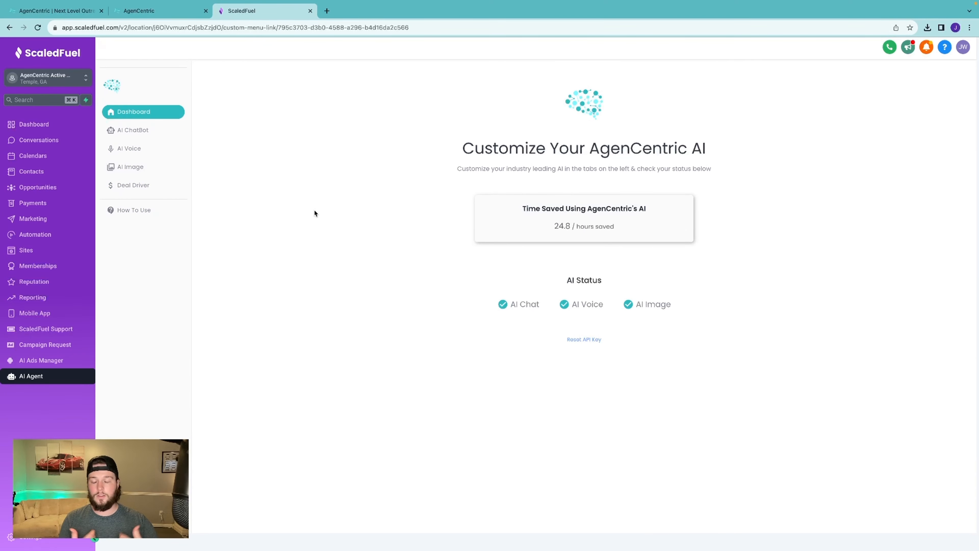
mouse_move(243, 163)
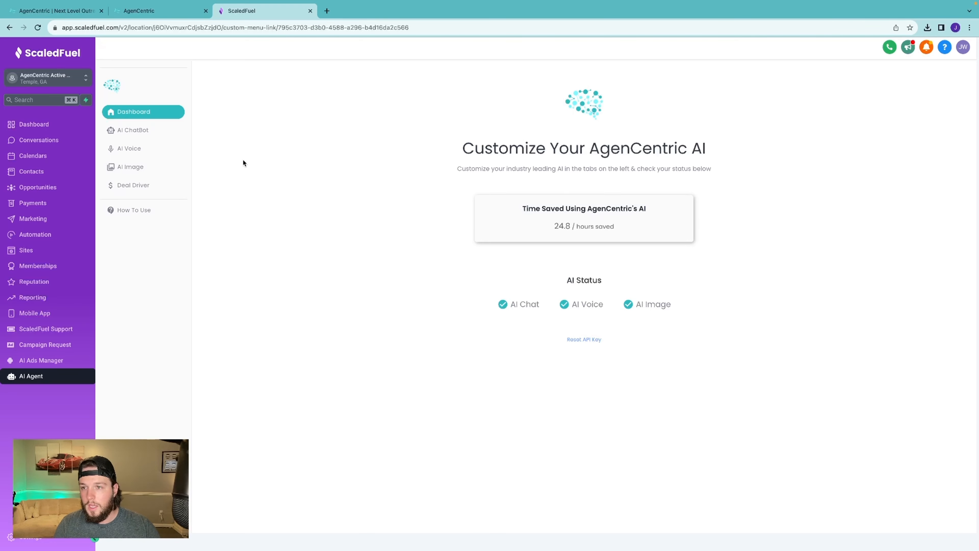
left_click(134, 130)
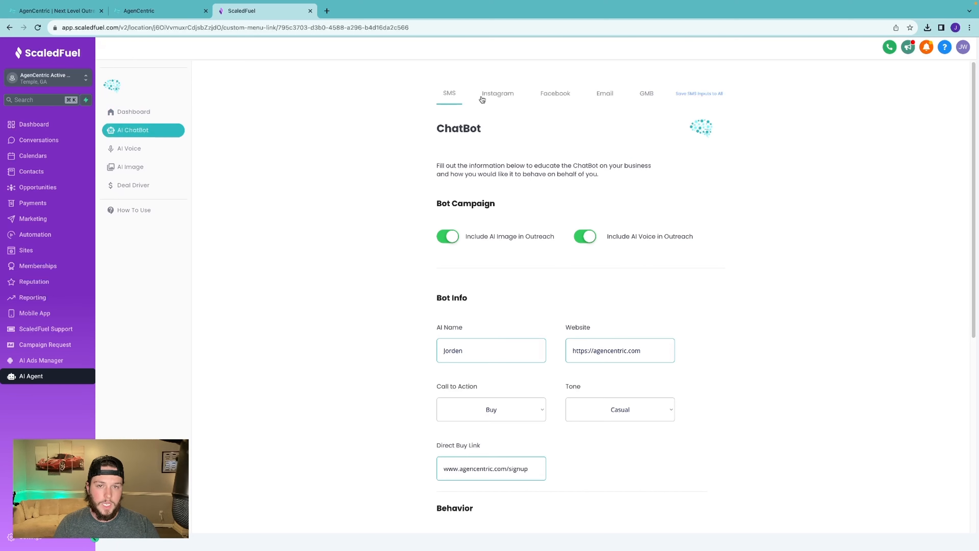
left_click(646, 92)
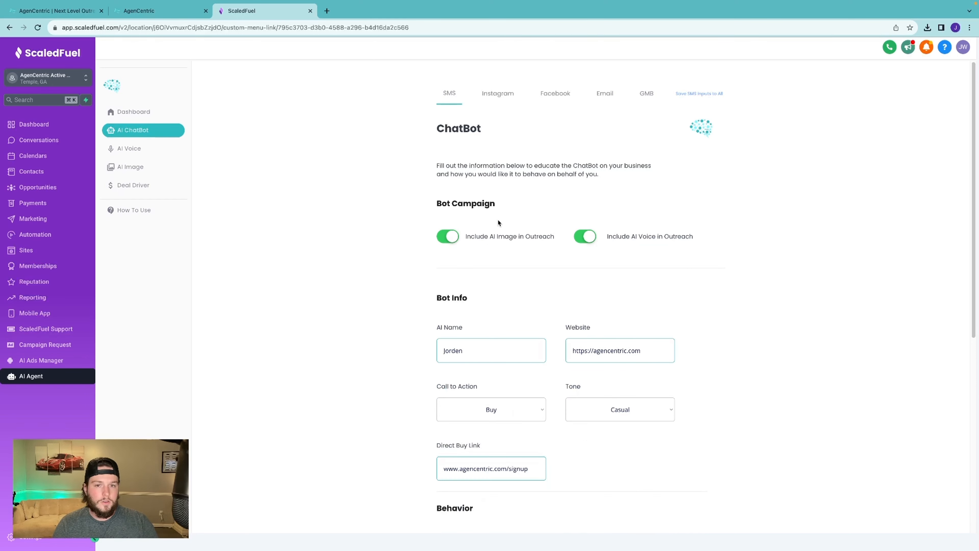
mouse_move(536, 231)
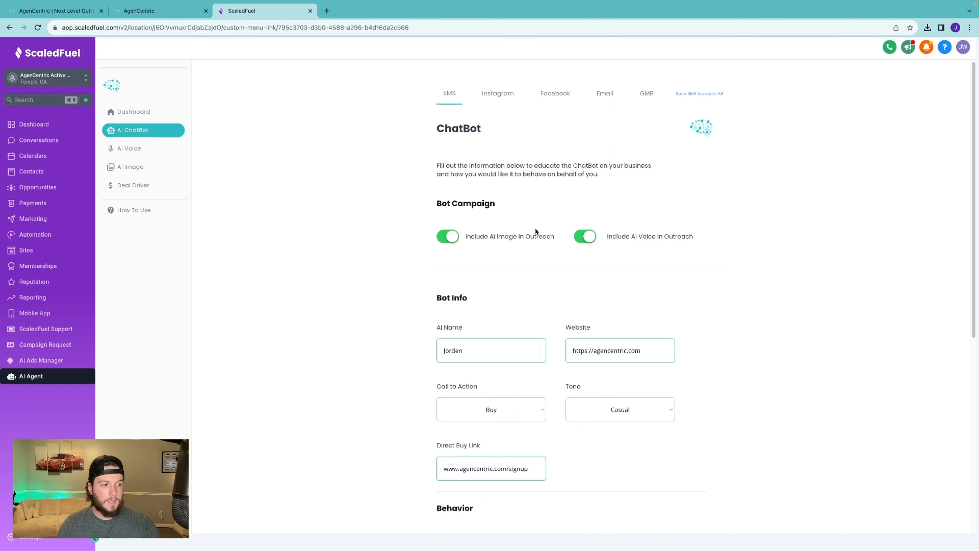
mouse_move(418, 264)
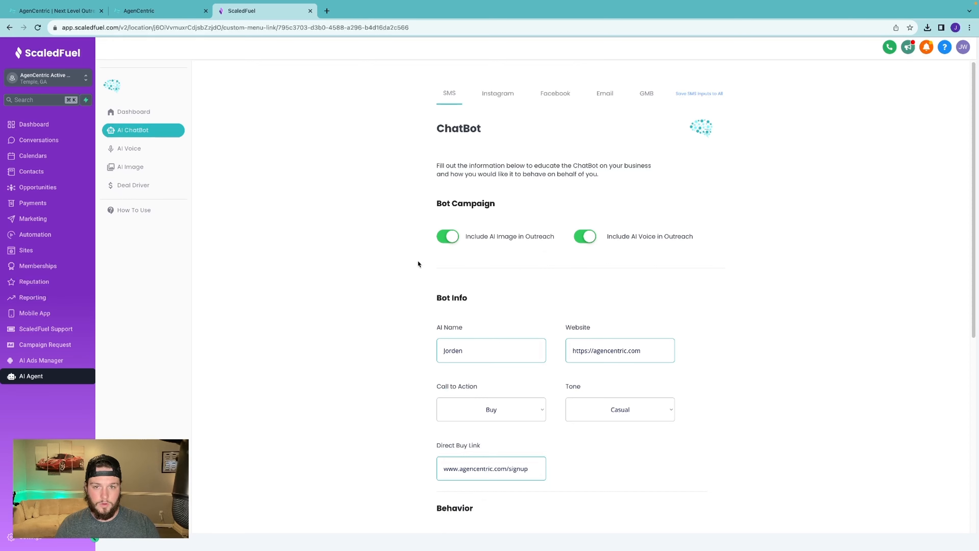
mouse_move(577, 222)
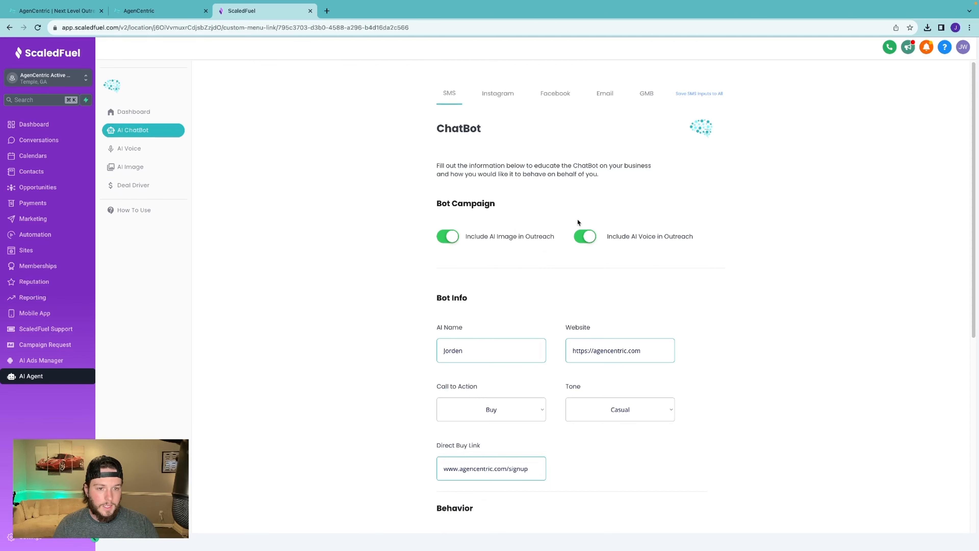
left_click(585, 236)
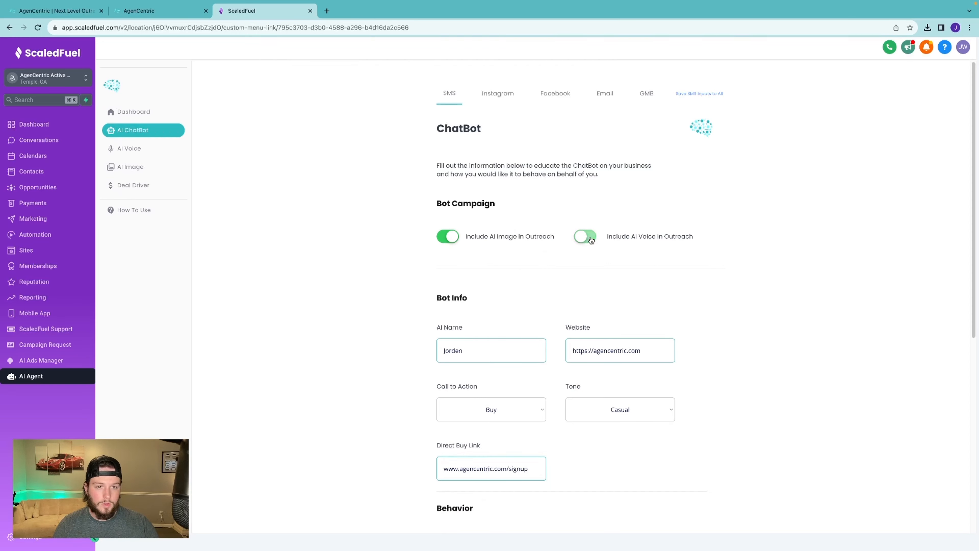
left_click(585, 236)
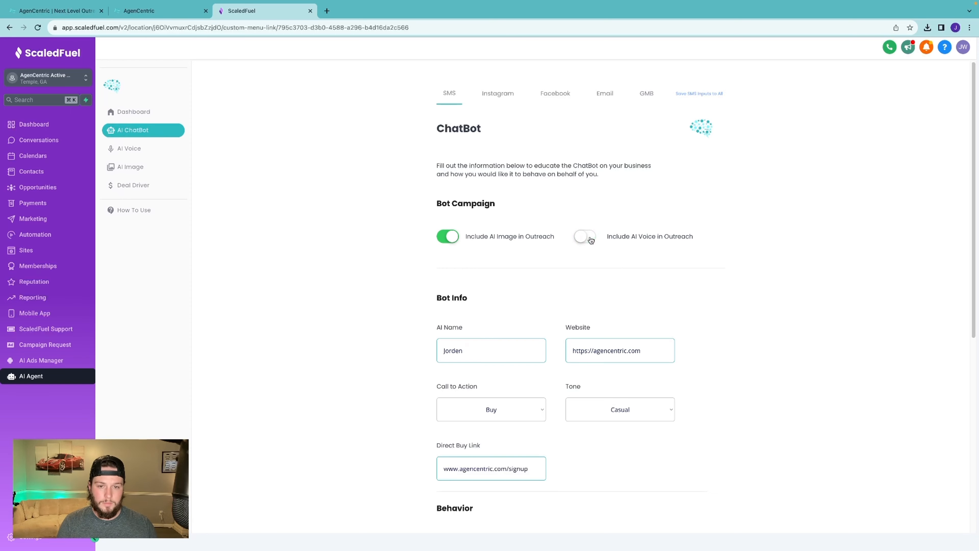
mouse_move(458, 232)
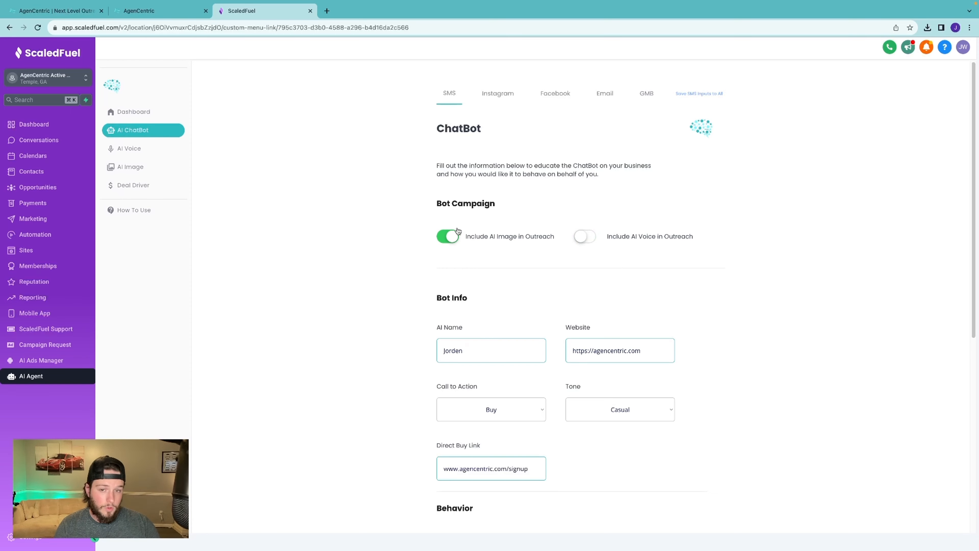
left_click(584, 236)
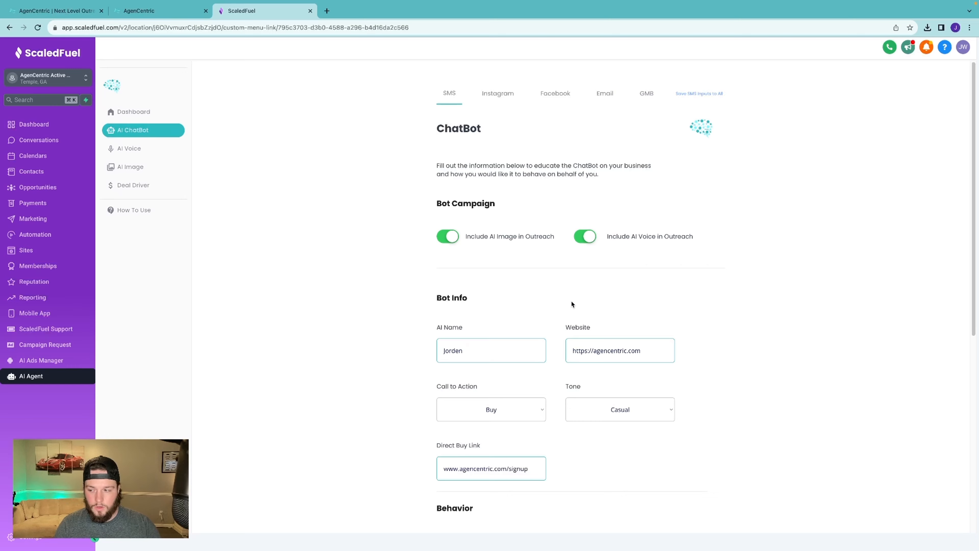
scroll("down", 3)
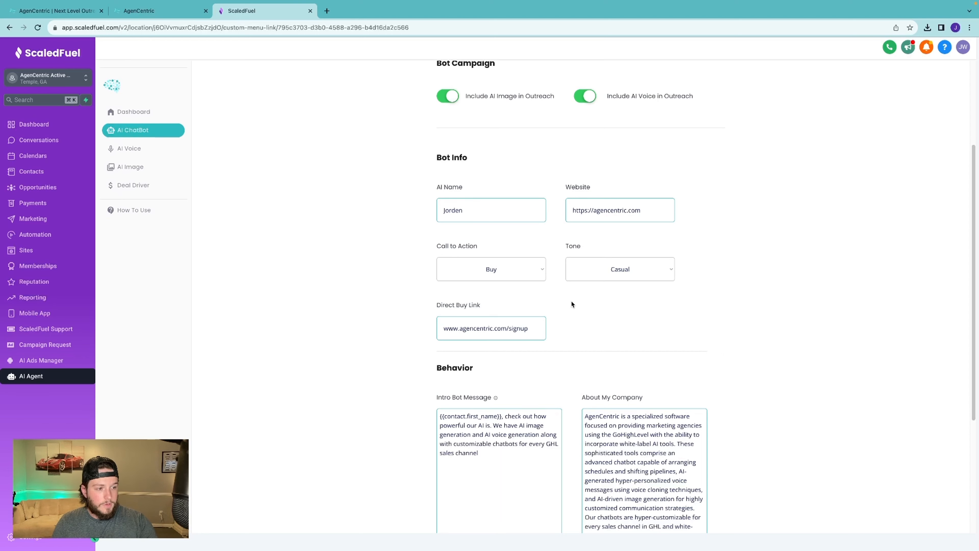
scroll("down", 3)
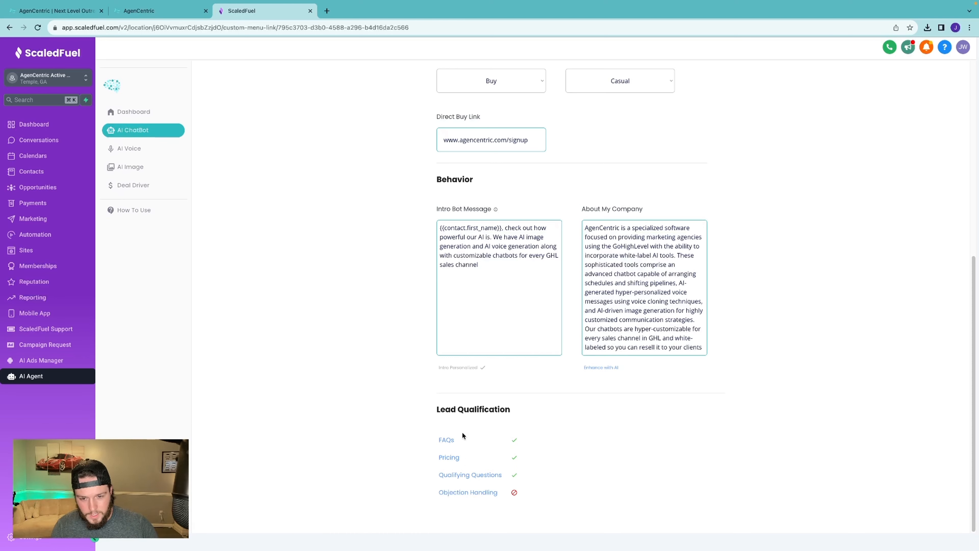
left_click(447, 439)
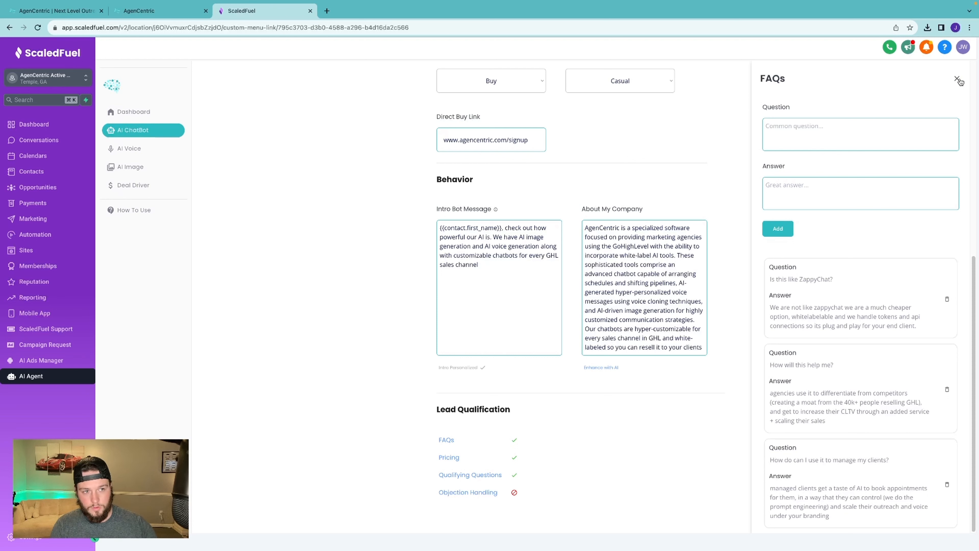
left_click(960, 81)
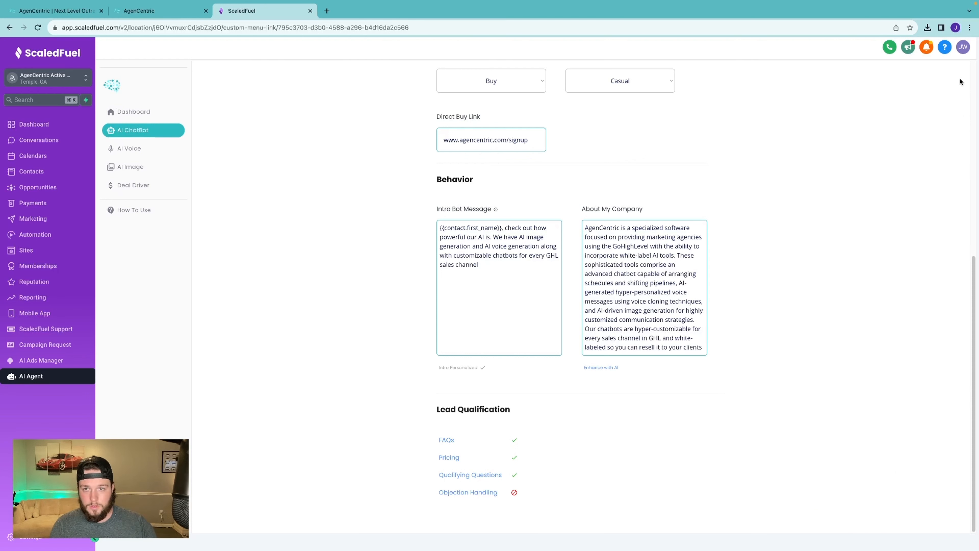
mouse_move(866, 149)
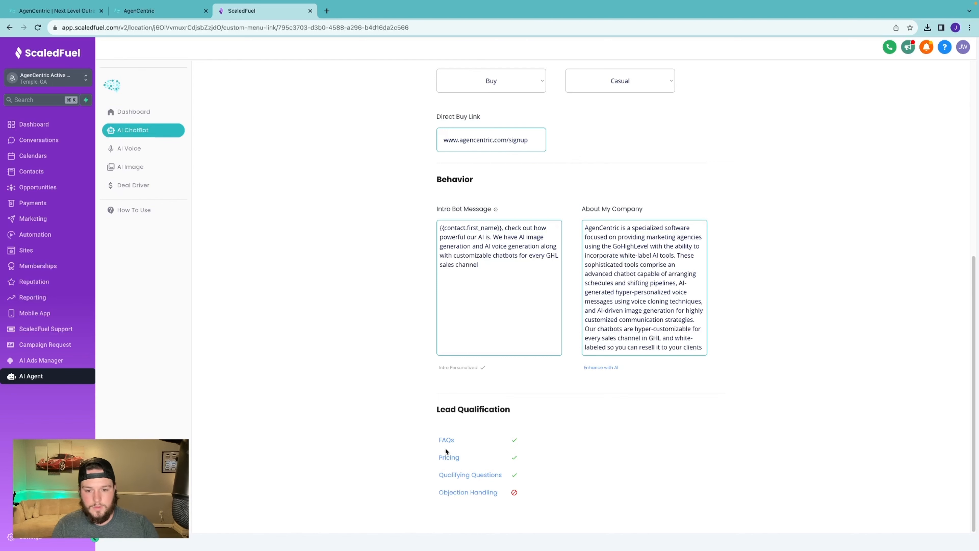
Step: Review the lead-qualification pricing details, toggling between Price Quoting and Fixed Pricing
left_click(449, 457)
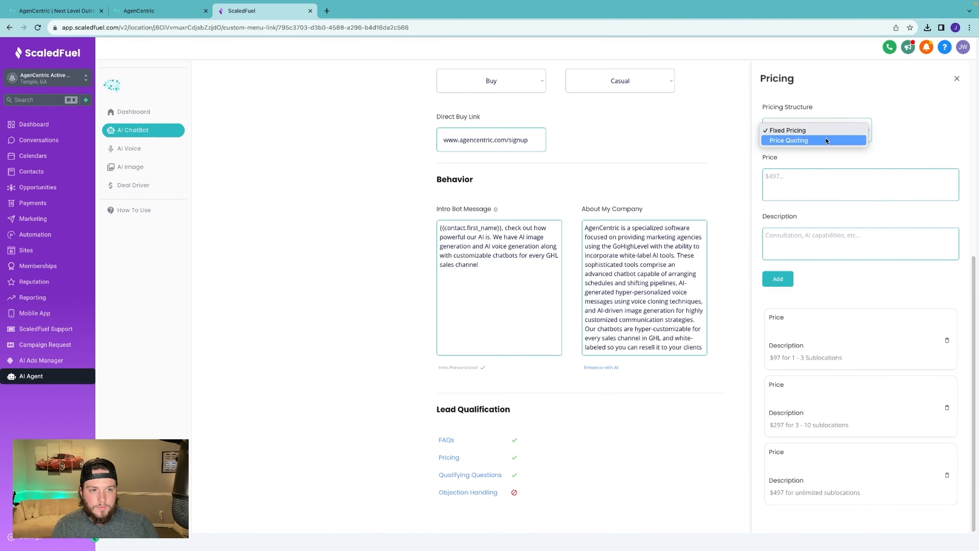
left_click(790, 140)
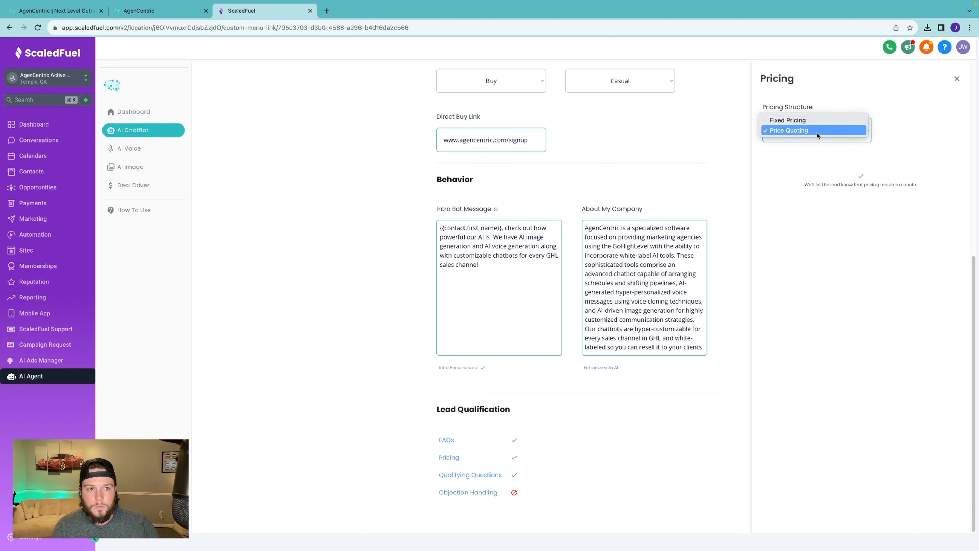
left_click(788, 119)
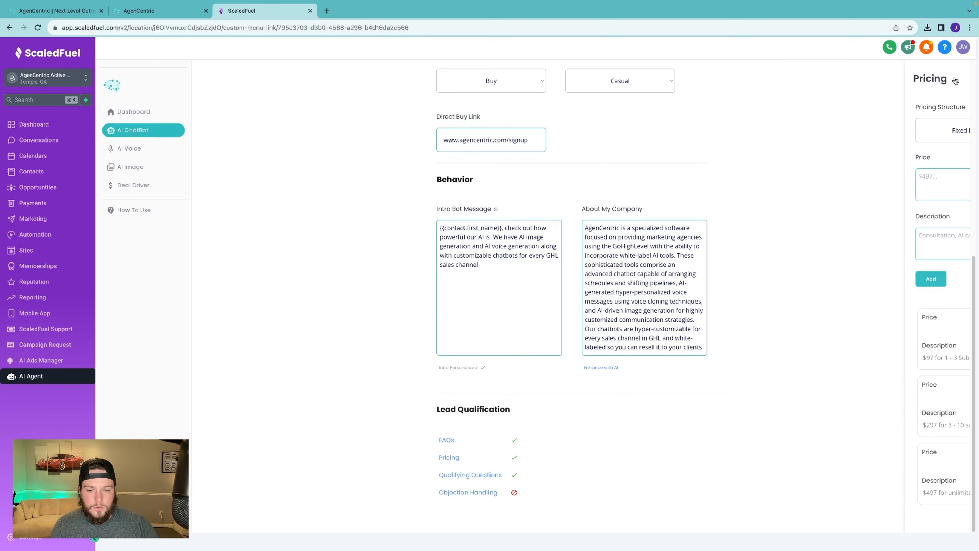
left_click(470, 475)
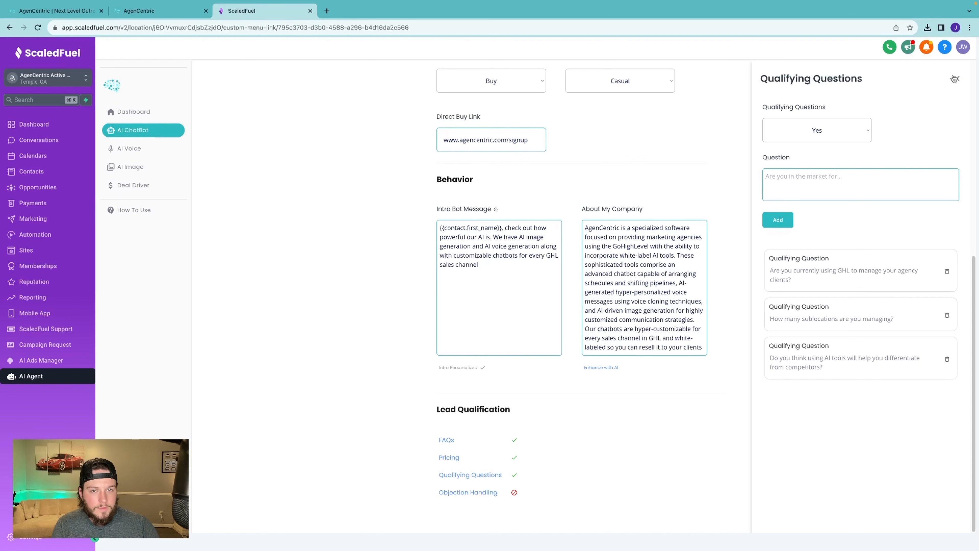
Step: Close the qualifying questions panel and move on to the AI Voice cloning settings
left_click(954, 78)
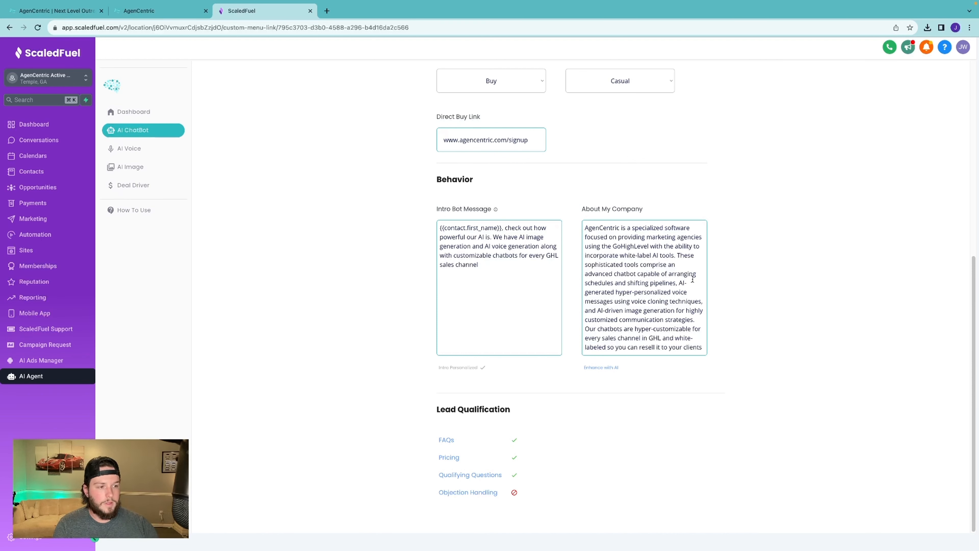
left_click(467, 492)
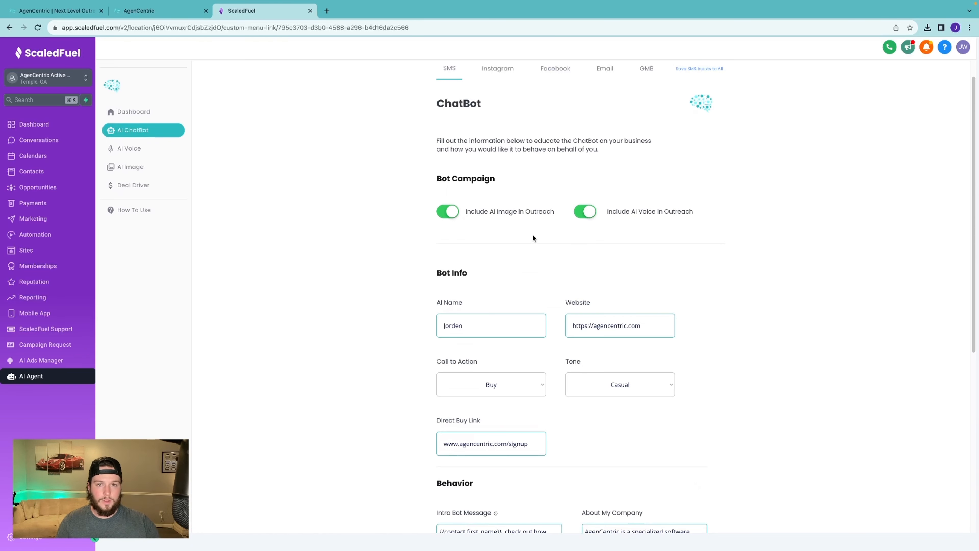
mouse_move(660, 91)
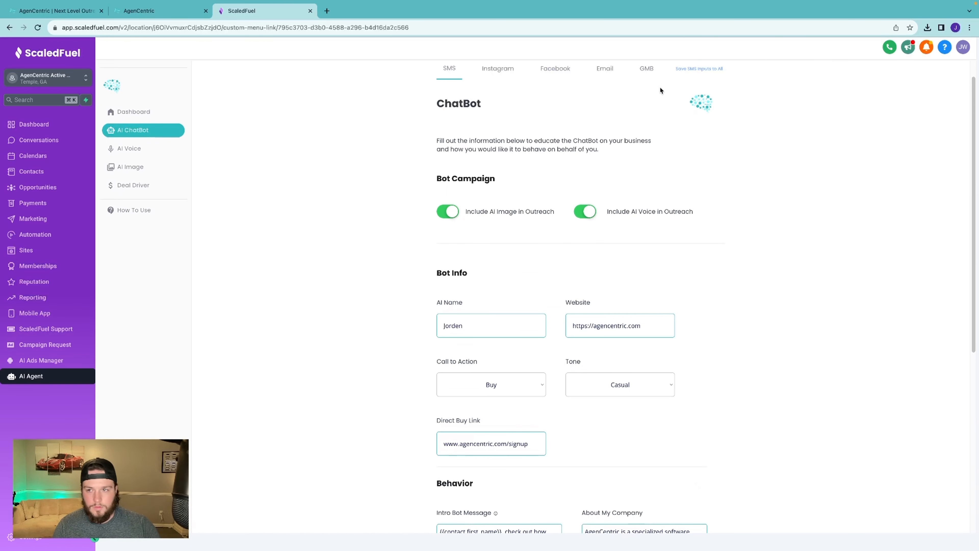
left_click(129, 148)
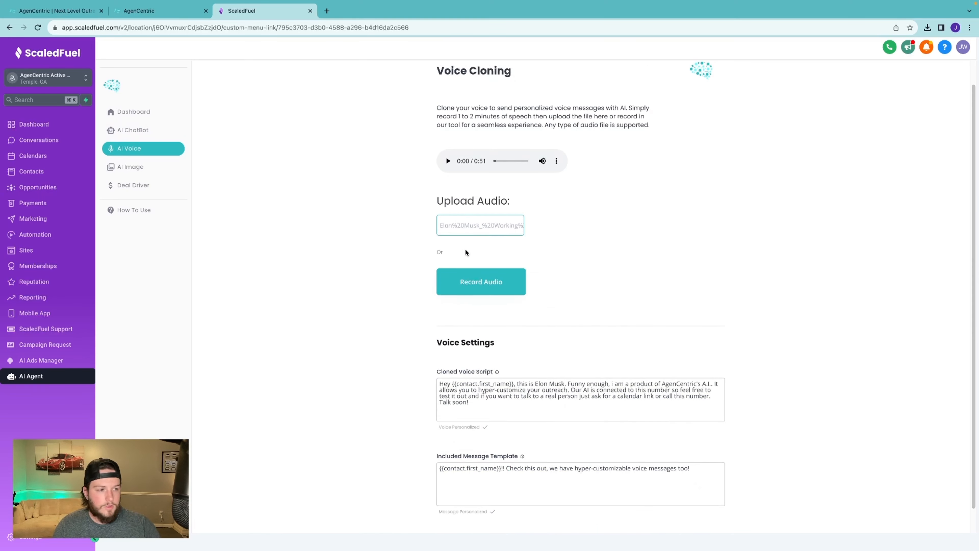
mouse_move(581, 233)
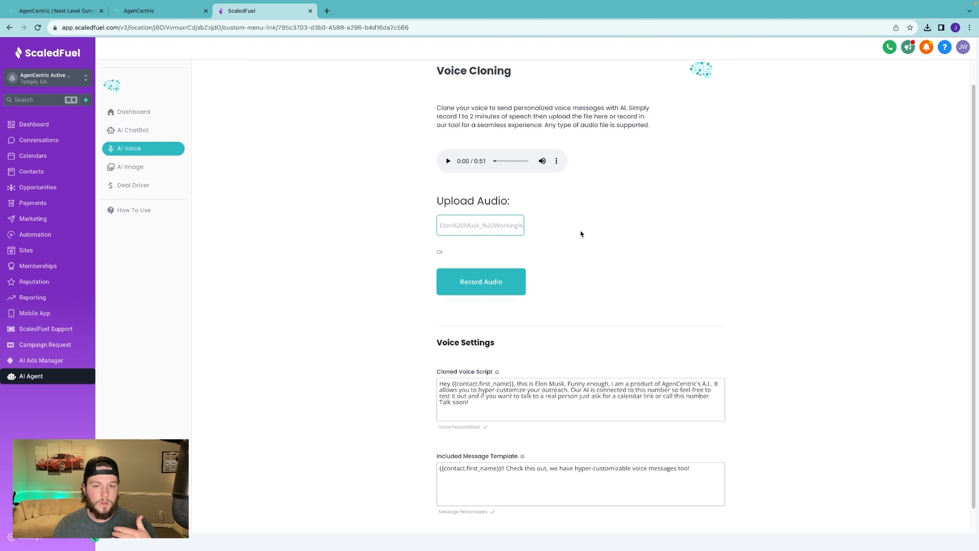
mouse_move(560, 136)
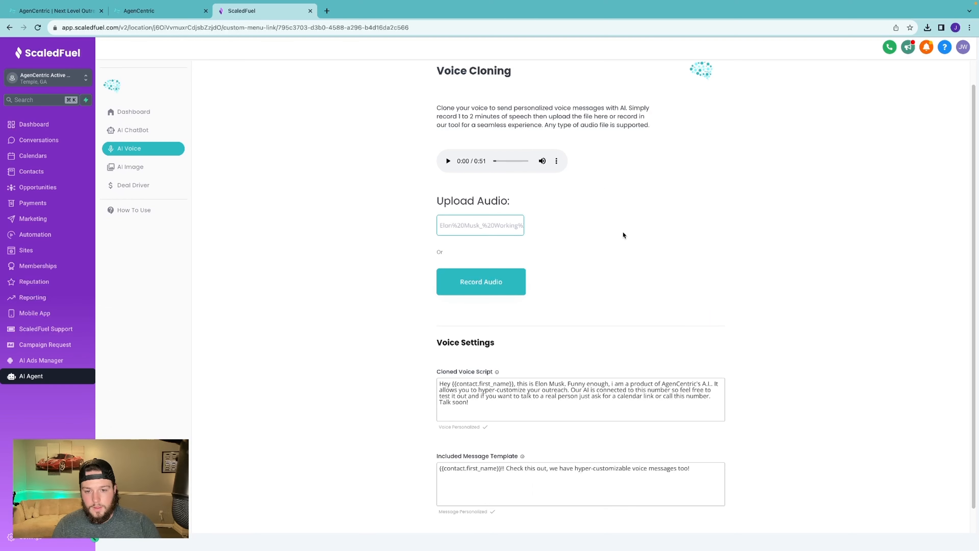
Step: Scroll through the voice cloning page, then bring up the AI Image generator
scroll("down", 3)
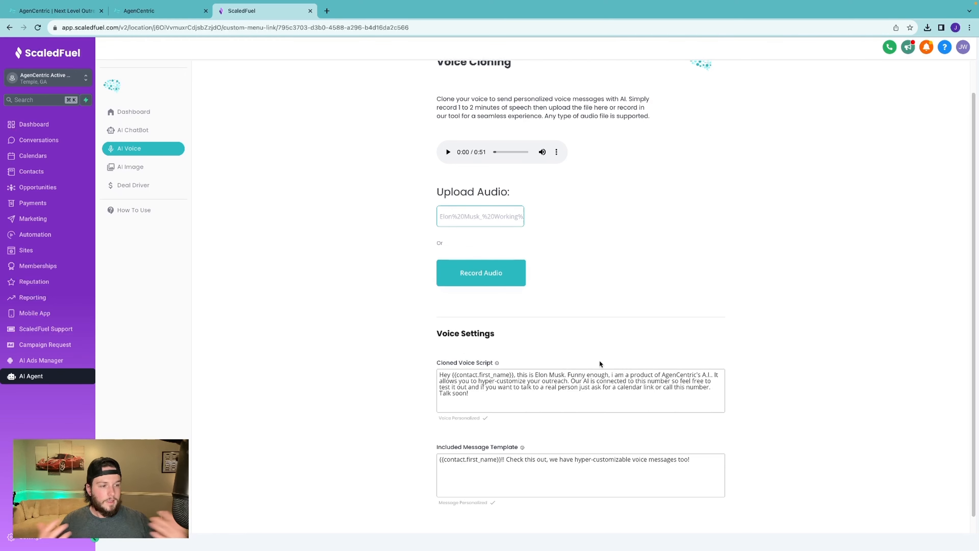
mouse_move(604, 356)
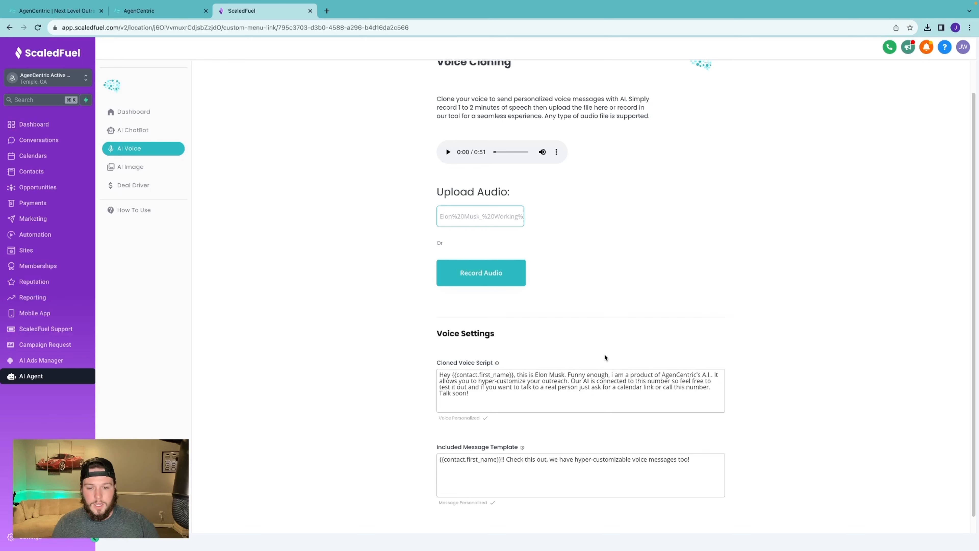
mouse_move(139, 221)
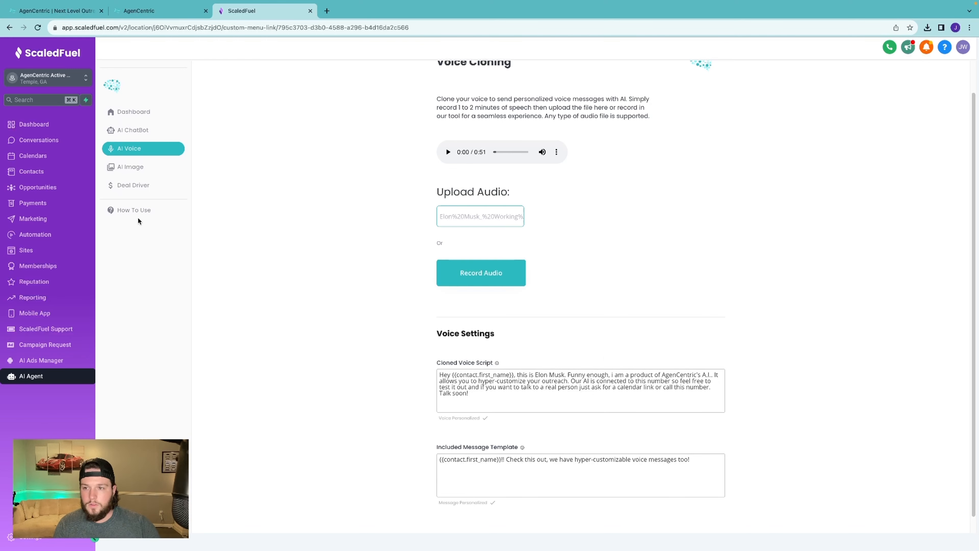
left_click(131, 166)
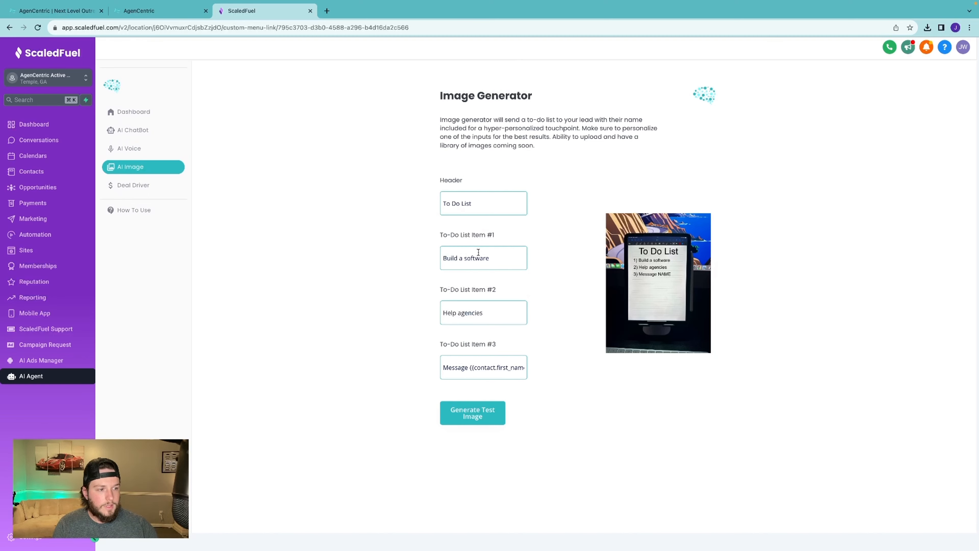
Step: Generate the test to-do list image, glance at the agencentric.com site, then move to Deal Driver
left_click(472, 413)
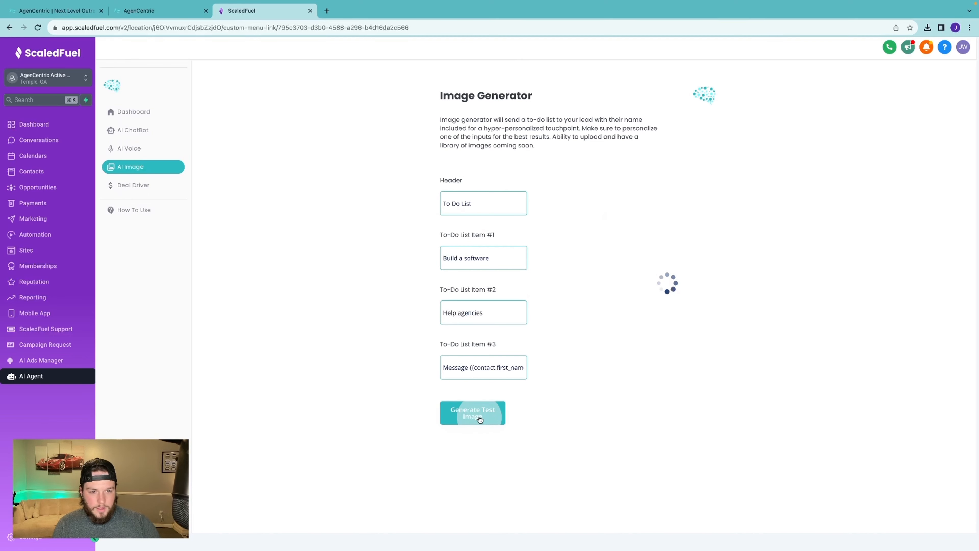
left_click(473, 412)
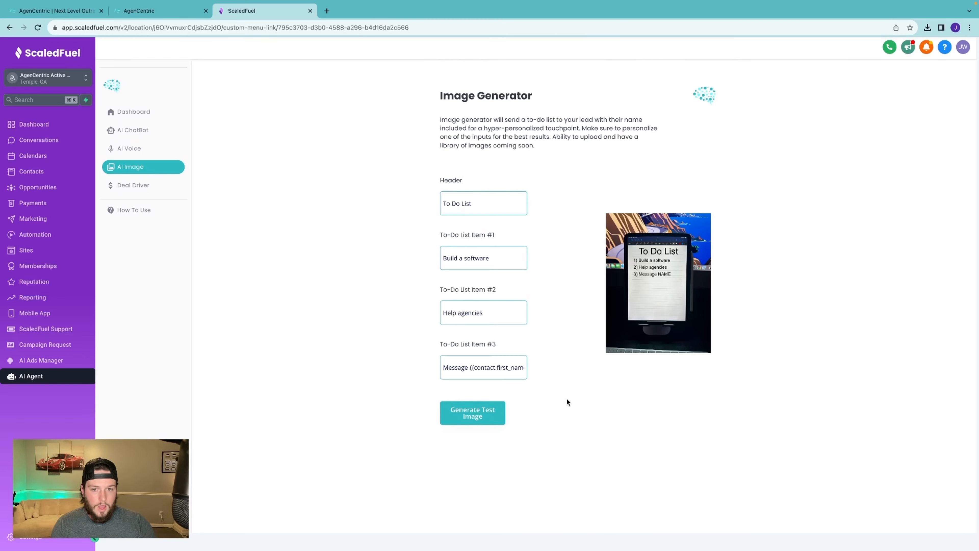
mouse_move(553, 407)
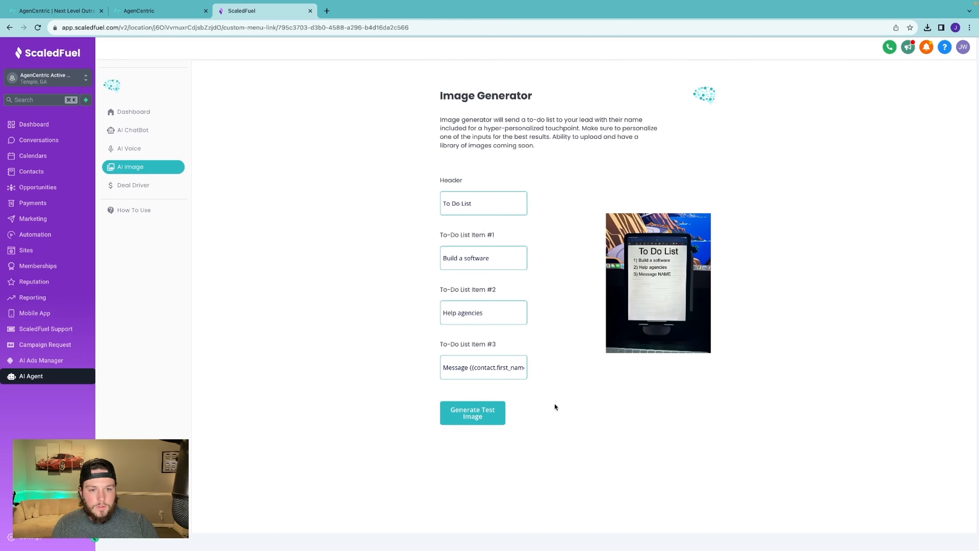
mouse_move(583, 269)
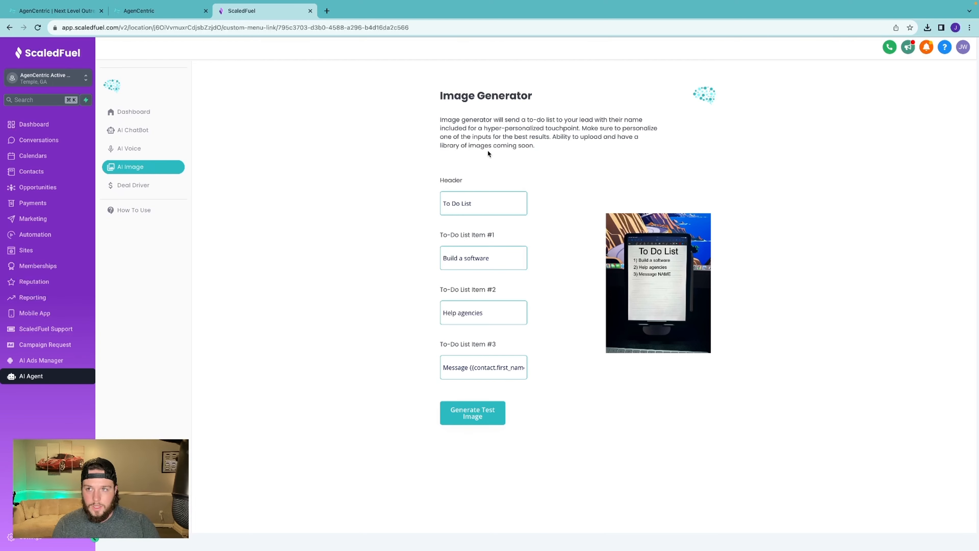
left_click(53, 11)
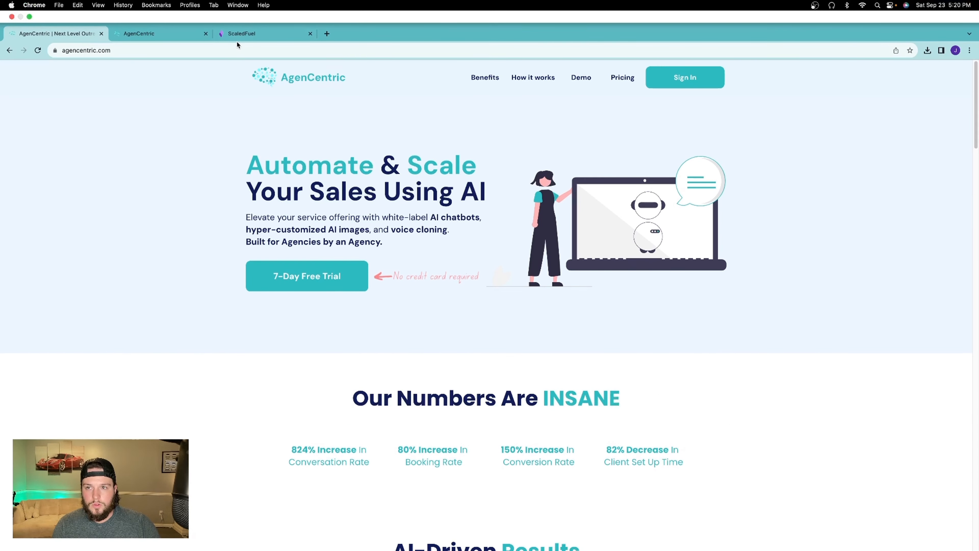
left_click(256, 33)
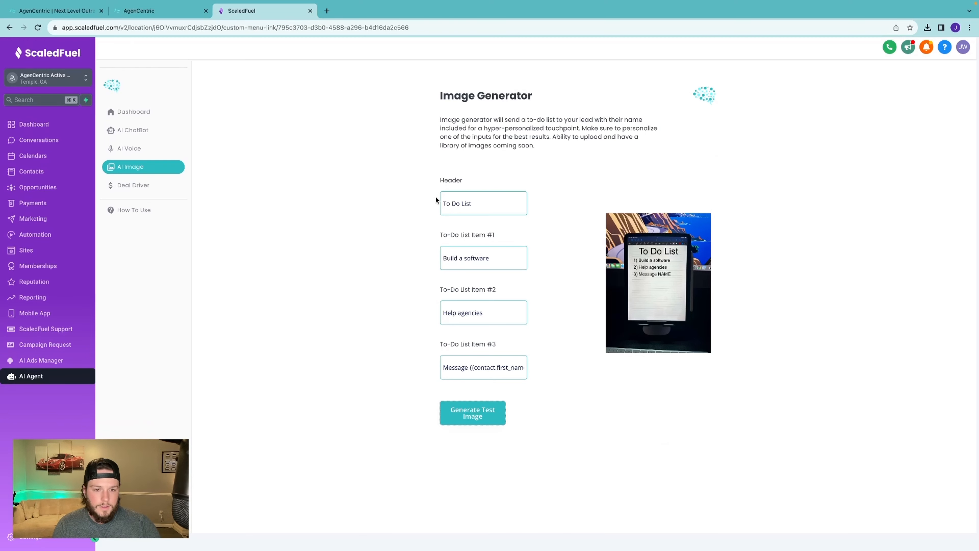
left_click(133, 185)
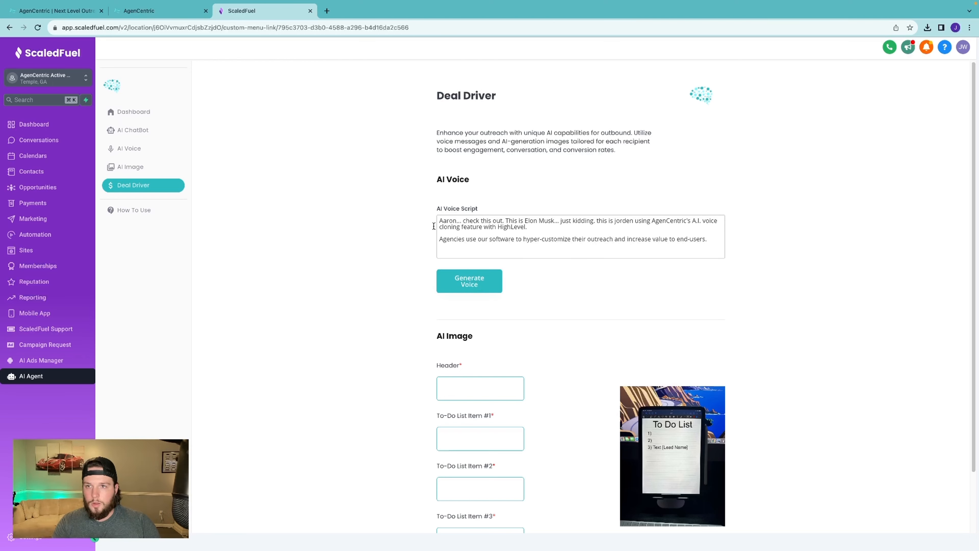
Step: Switch to the AgenCentric admin dashboard listing active client sublocations
left_click(159, 11)
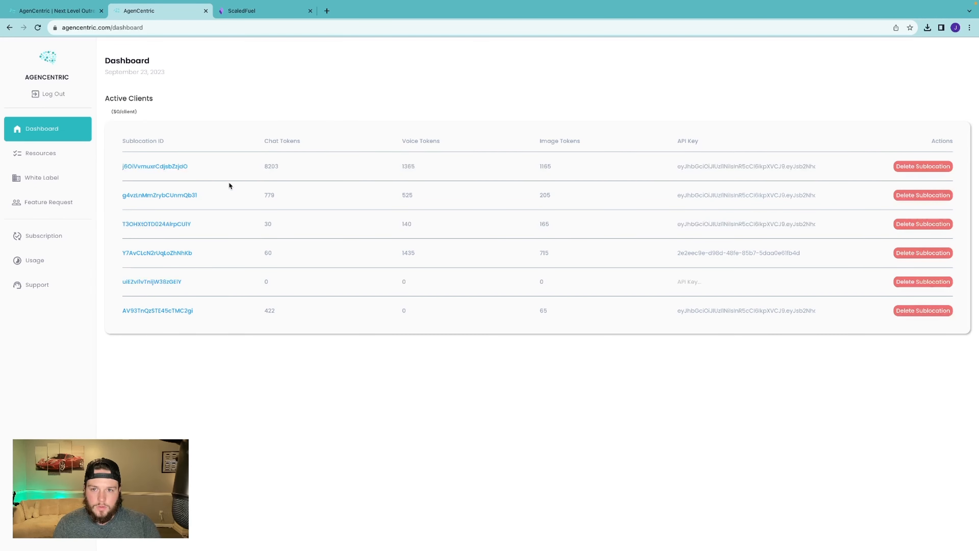
mouse_move(522, 250)
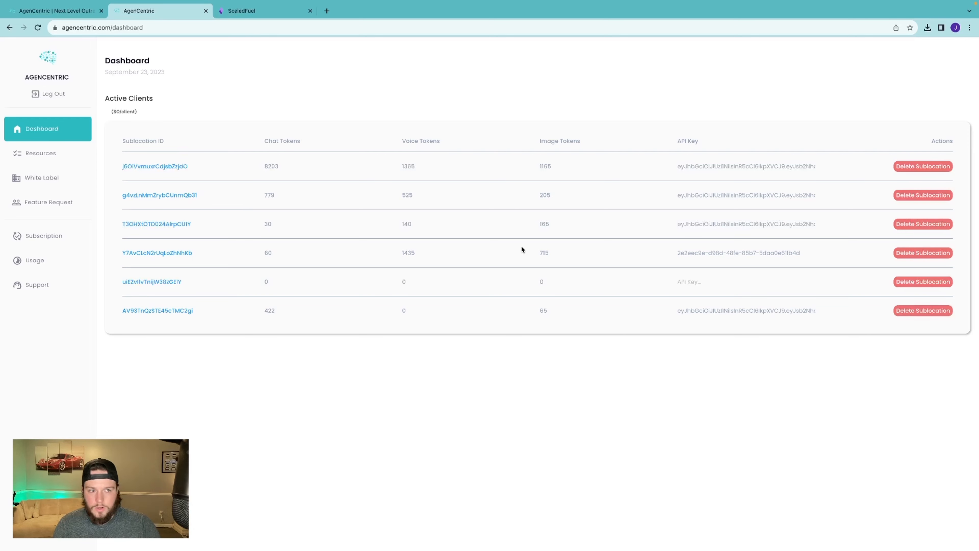
Step: Review the setup Resources and White Label pages, ending on the Subscription plans
left_click(40, 153)
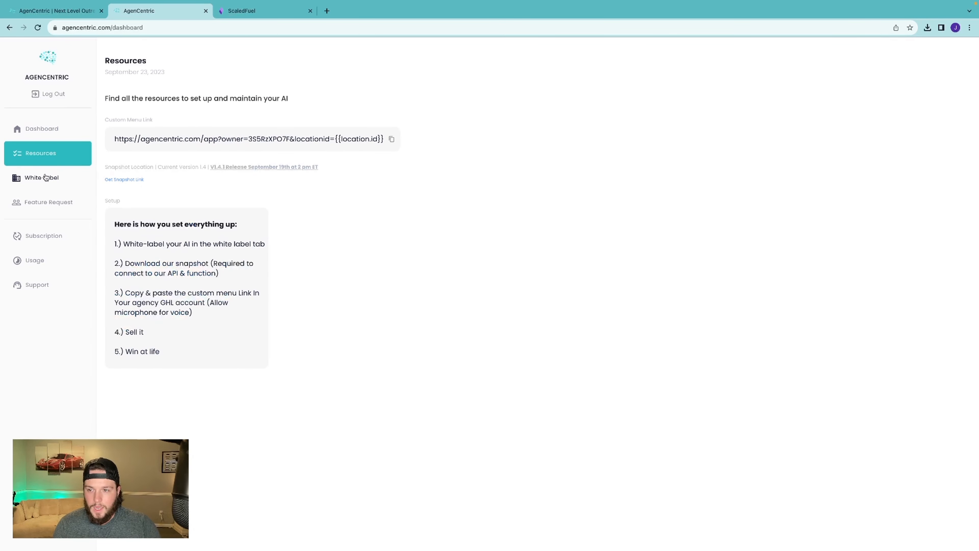
left_click(42, 178)
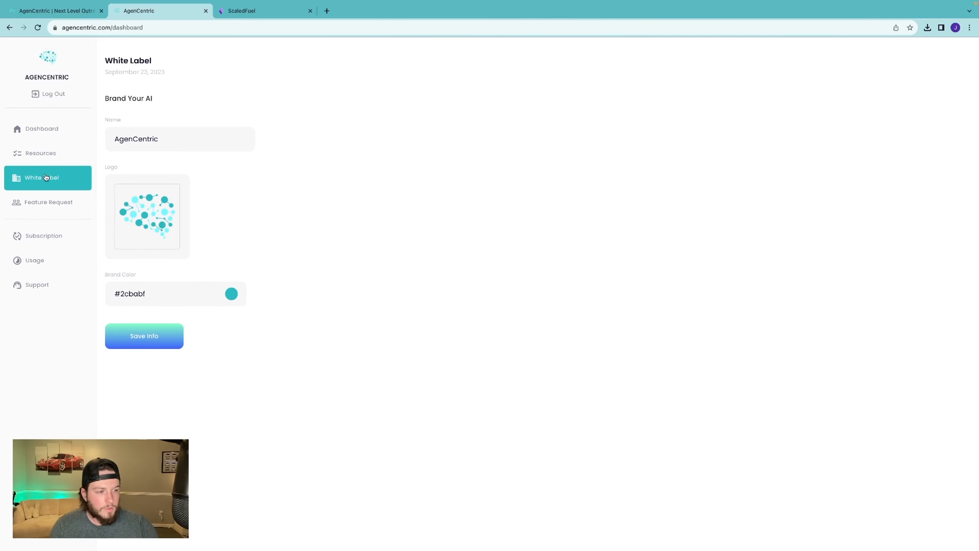
mouse_move(164, 173)
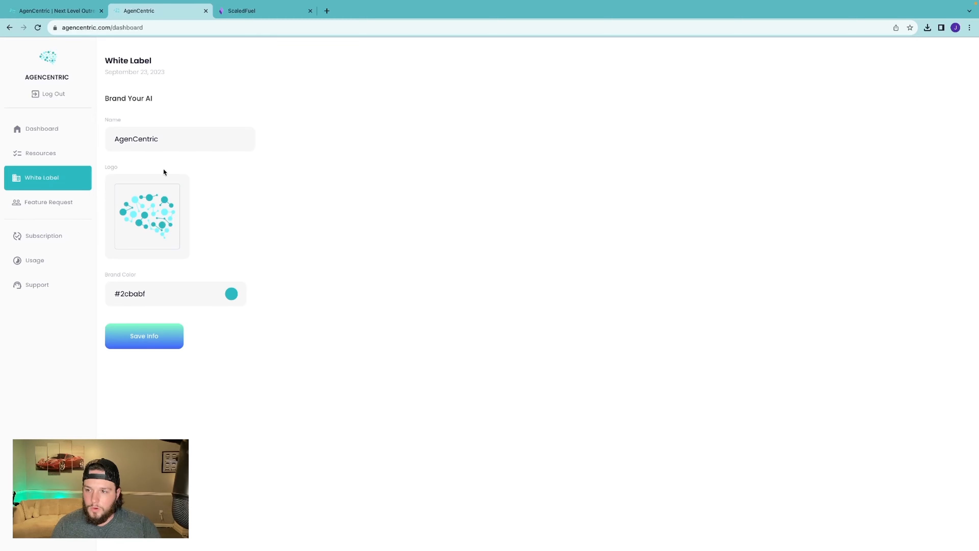
left_click(44, 236)
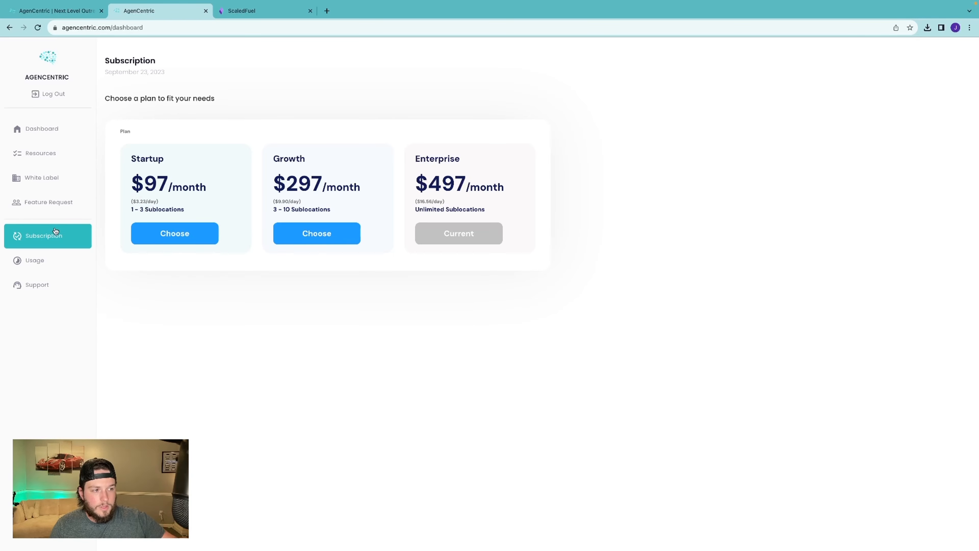
Step: Check this month's token usage, then bring up the Support contact form
left_click(34, 260)
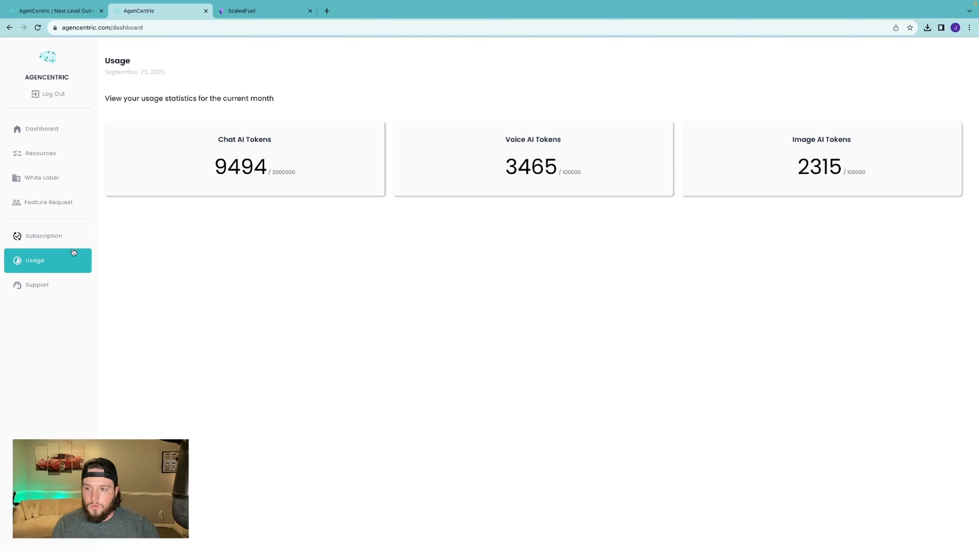
left_click(37, 284)
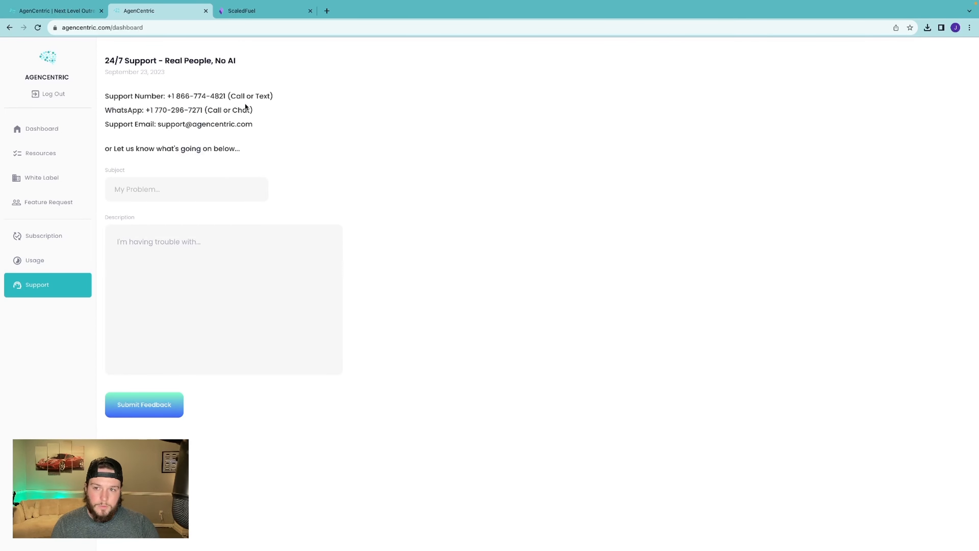